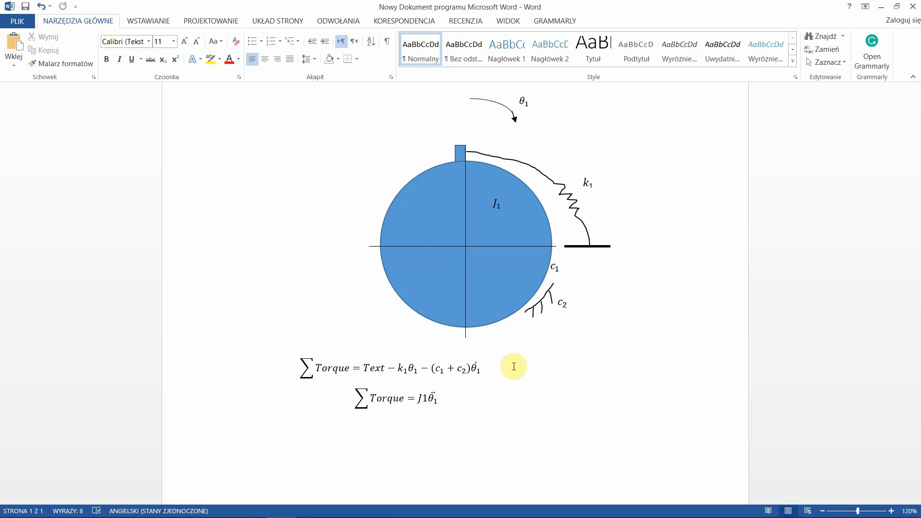
Step: Leave the Word document with the disk diagram and switch to tutorial.m defining radius, mass, J1, c1, c2 and k1
click(645, 320)
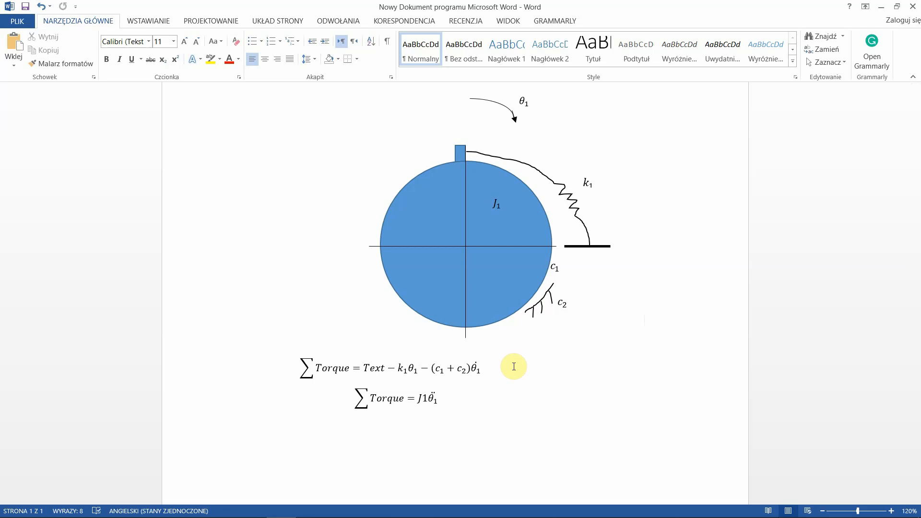
click(461, 154)
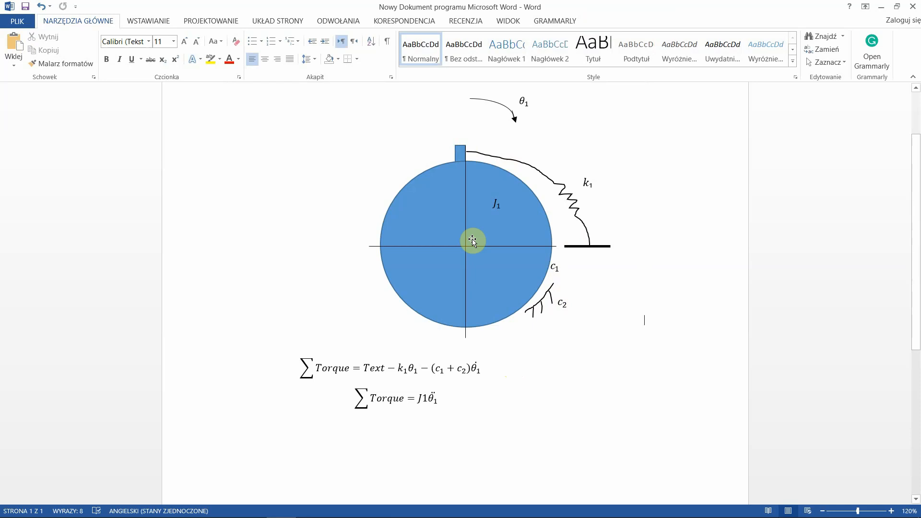
click(473, 241)
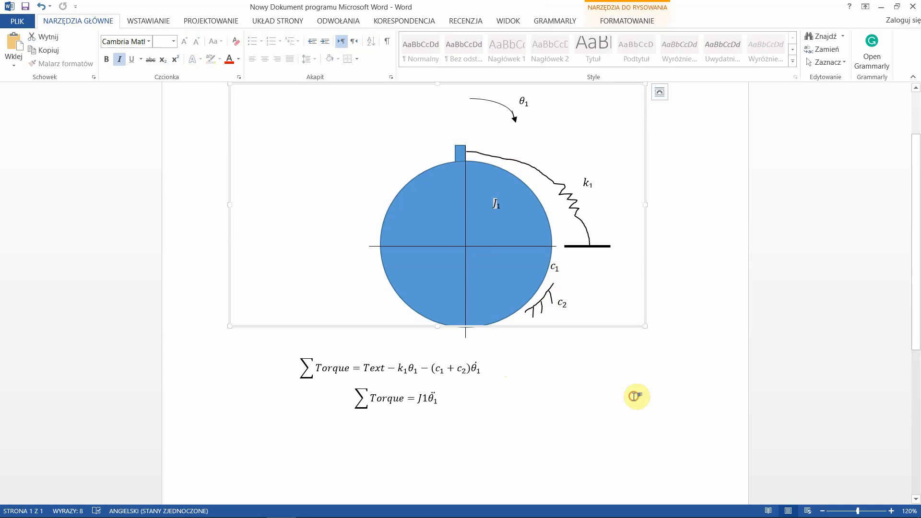
click(692, 126)
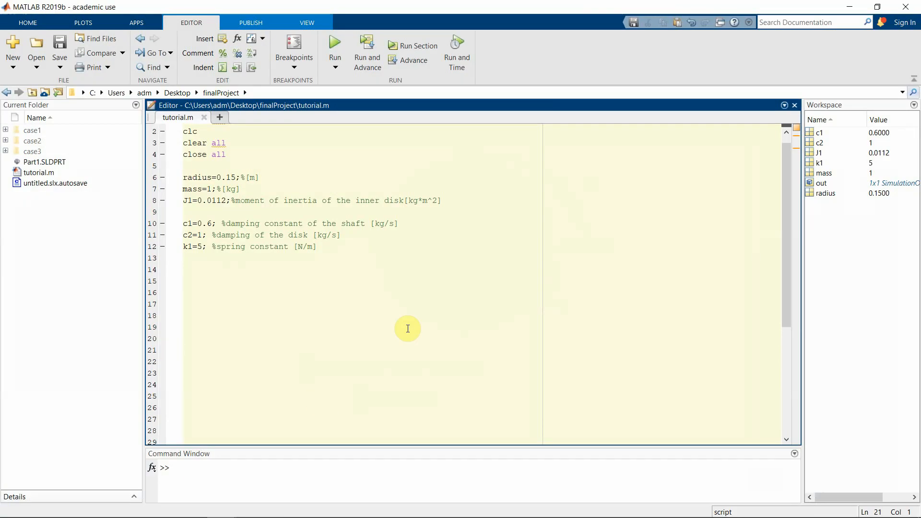
click(184, 350)
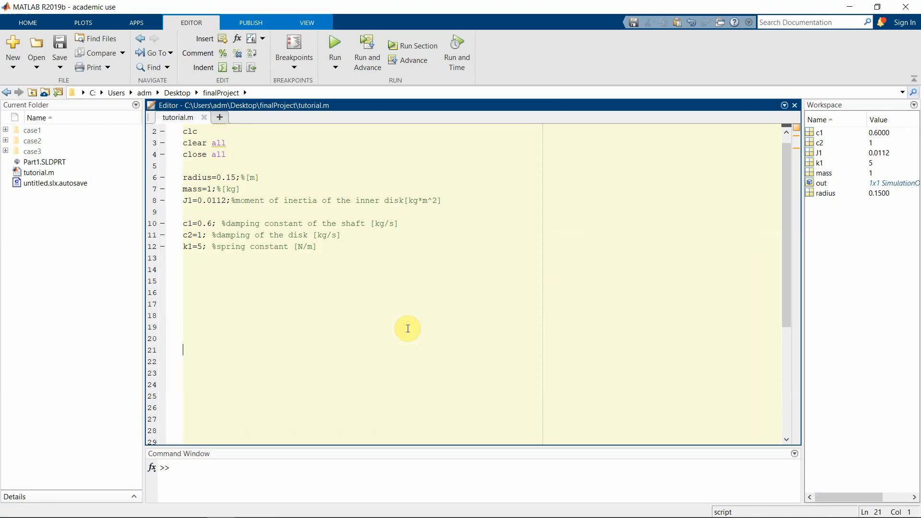
mouse_move(221, 505)
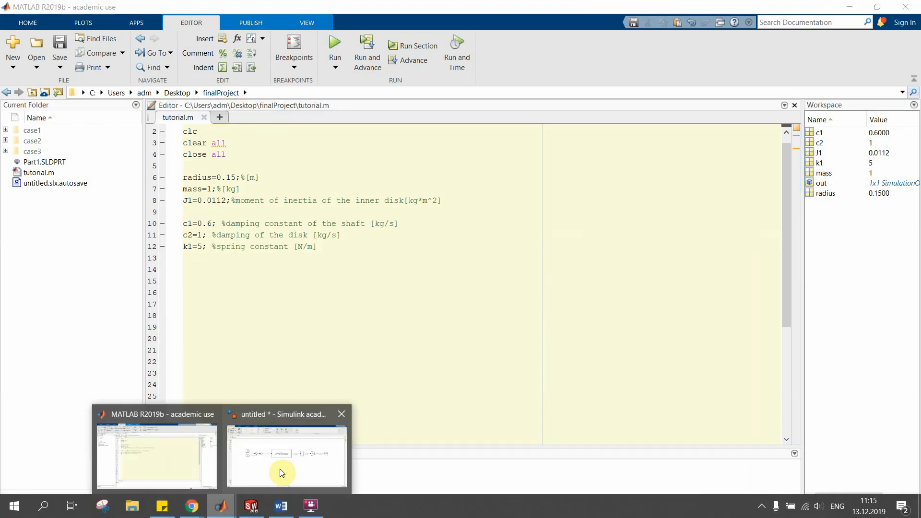
Step: Switch to the untitled Simulink model via its taskbar thumbnail
click(286, 455)
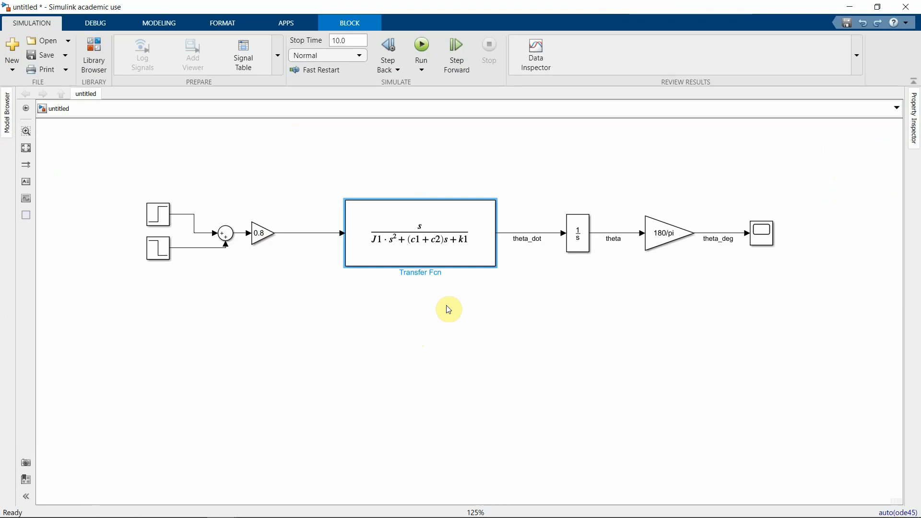
mouse_move(288, 259)
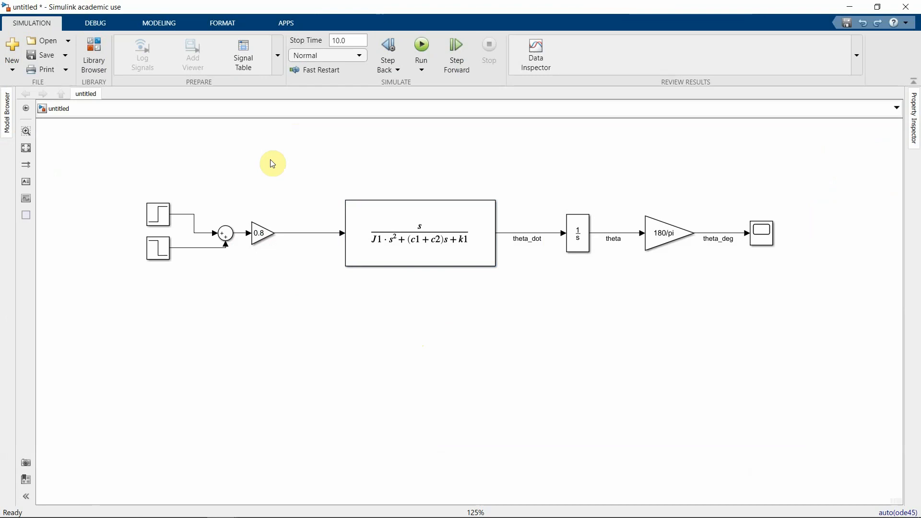
click(158, 214)
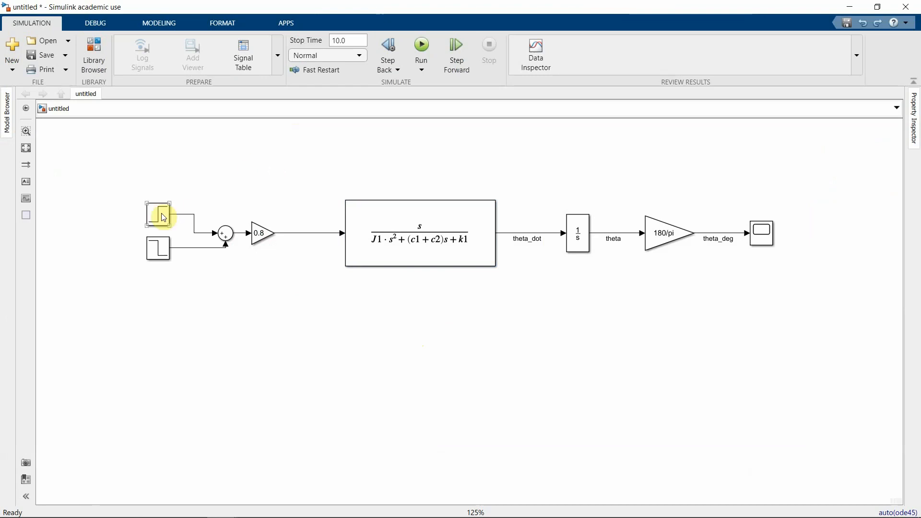
double_click(158, 213)
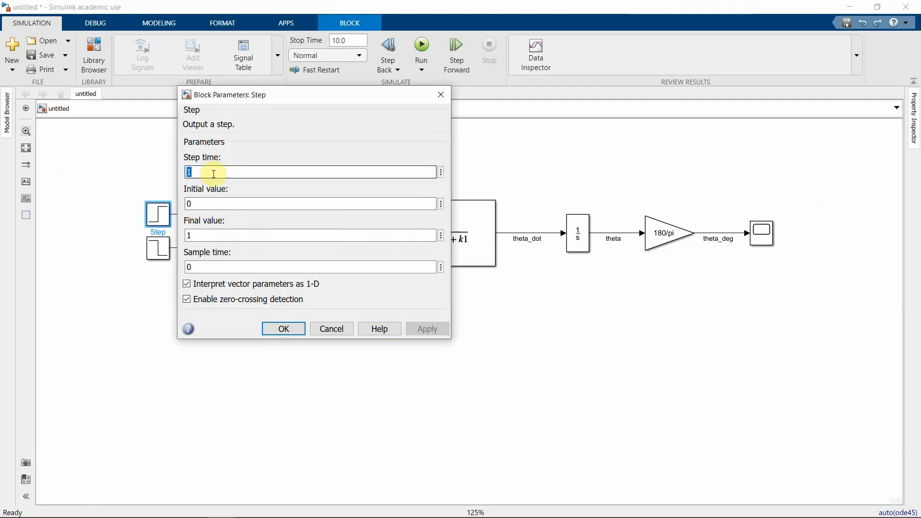
click(283, 328)
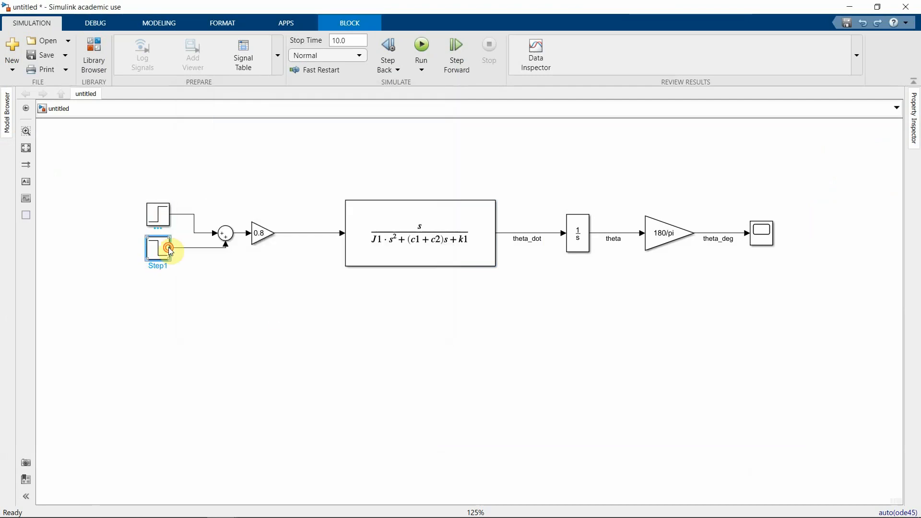
double_click(157, 246)
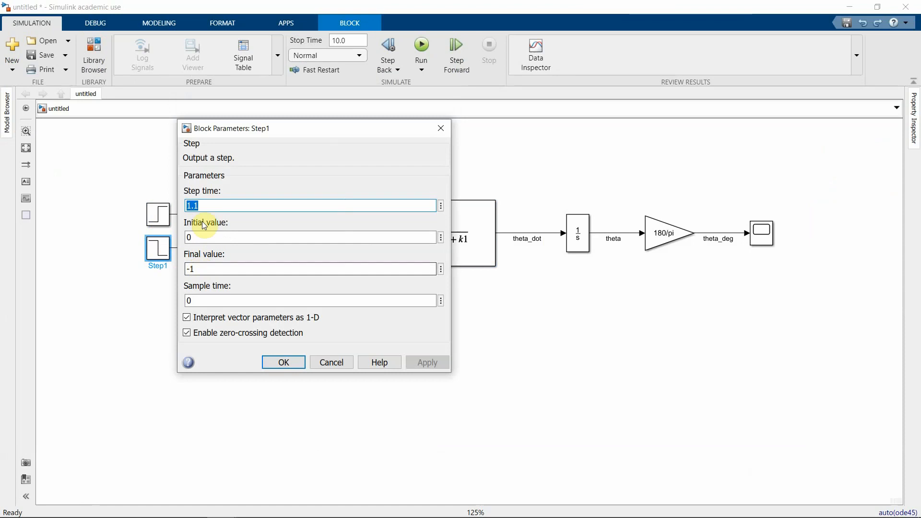
click(283, 362)
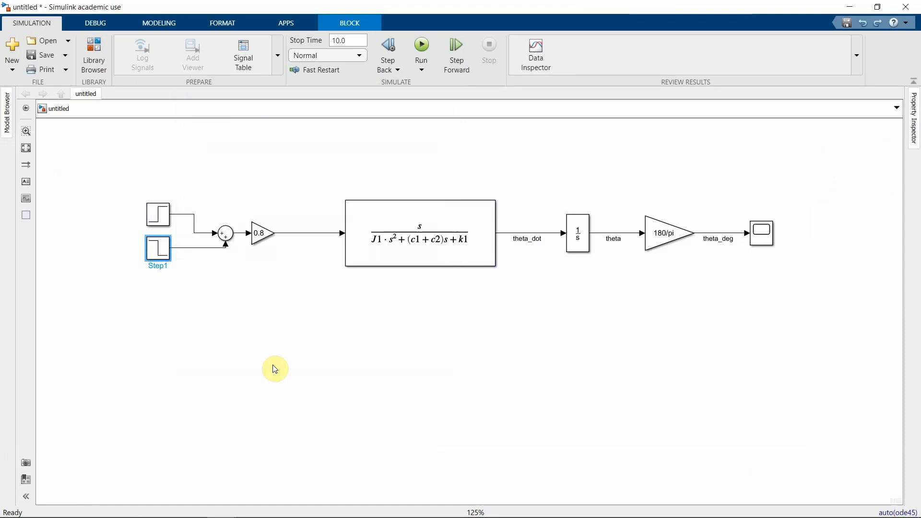
click(260, 233)
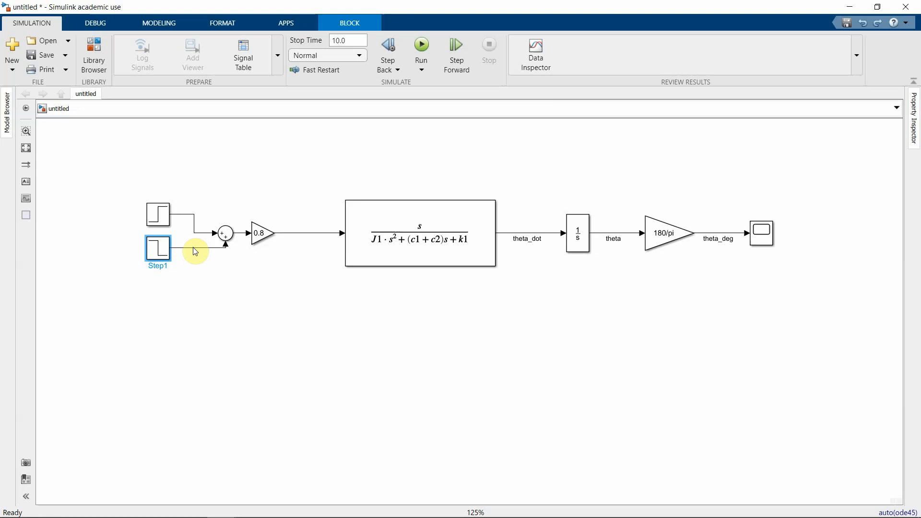
mouse_move(246, 307)
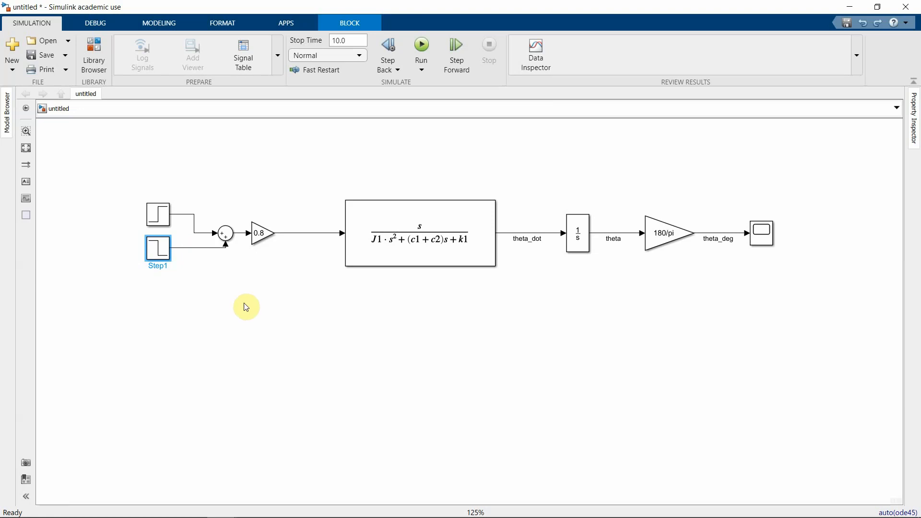
click(419, 233)
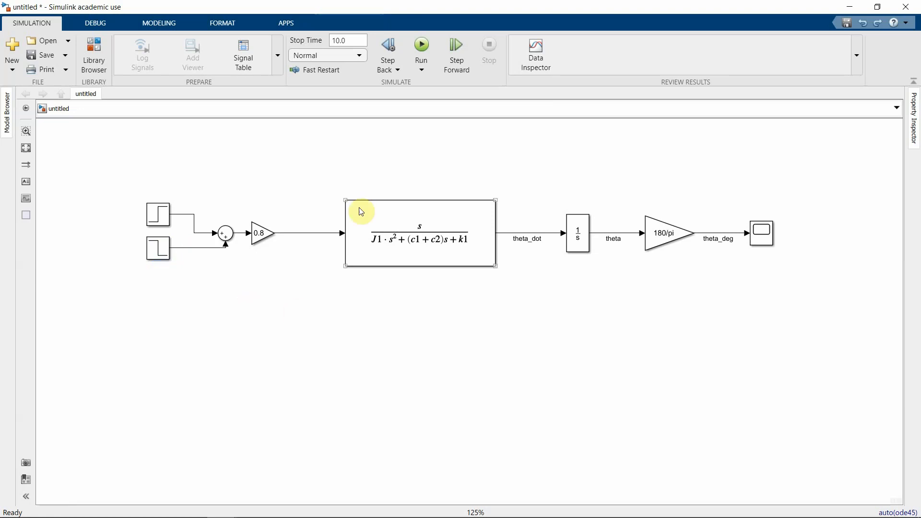
mouse_move(506, 251)
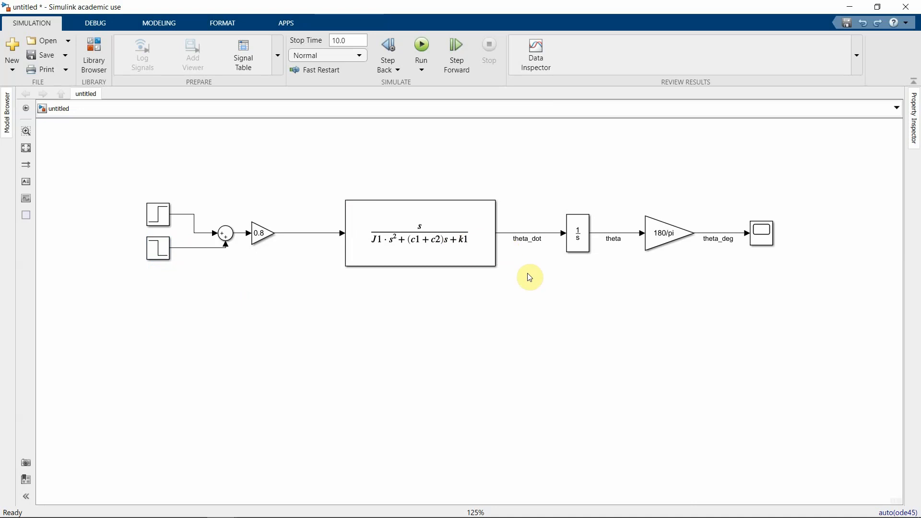
click(576, 232)
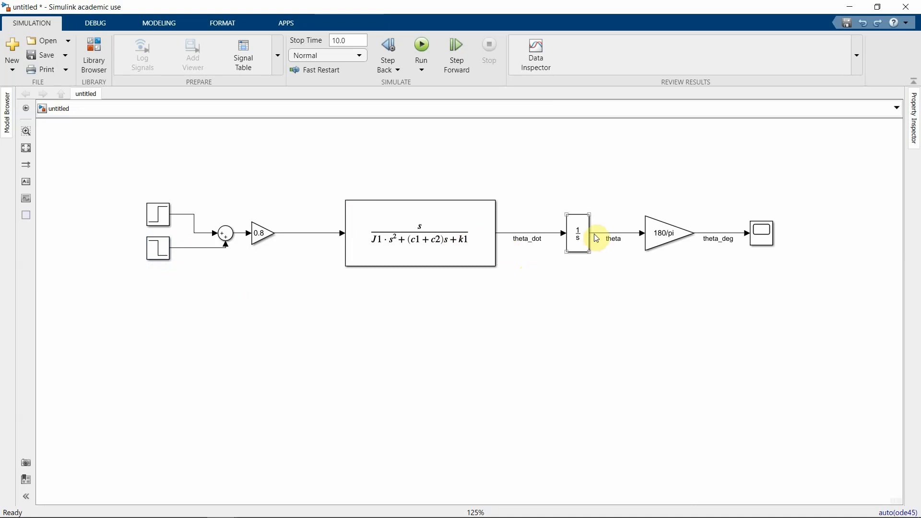
click(666, 233)
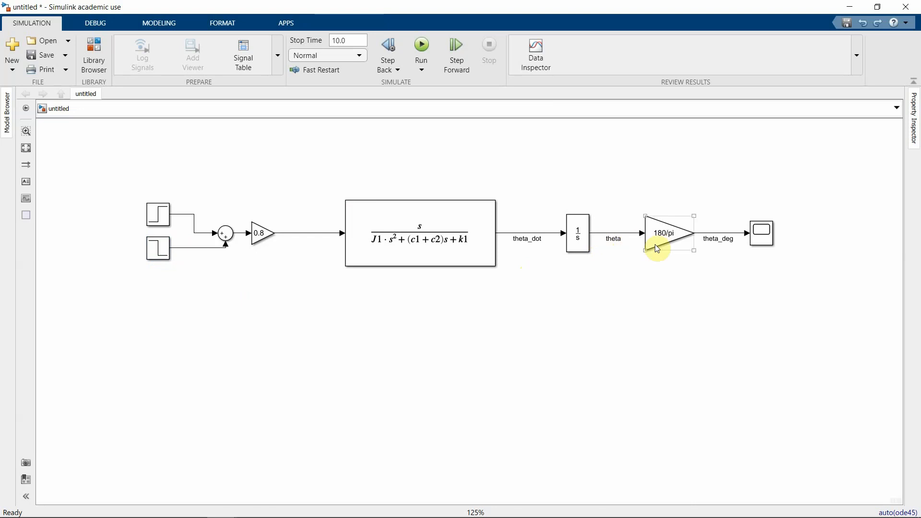
mouse_move(662, 251)
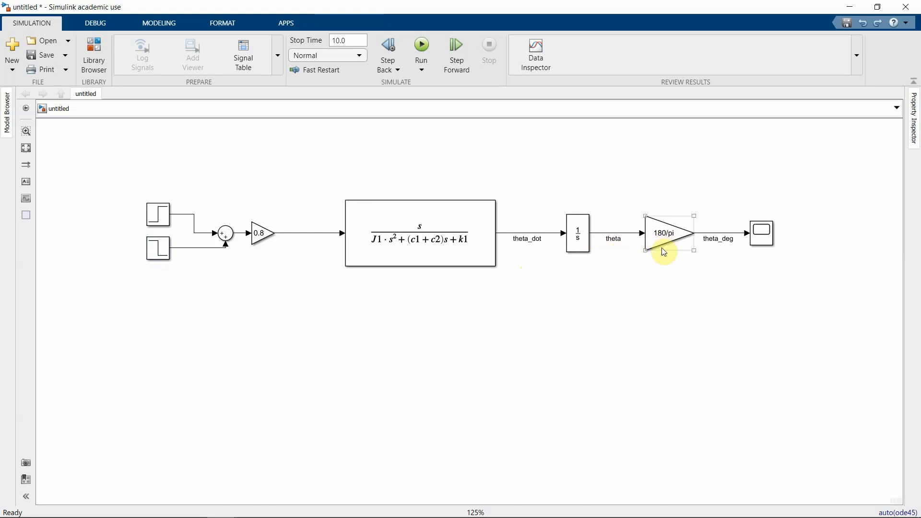
click(682, 275)
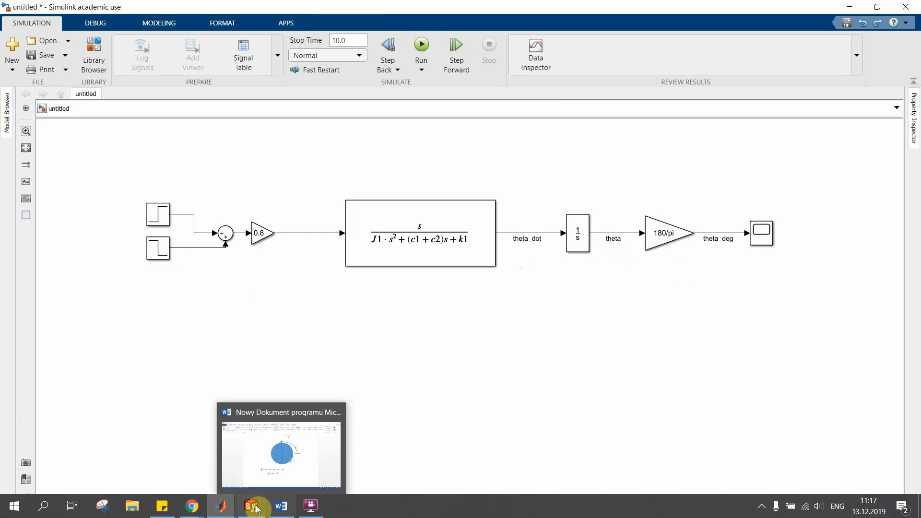
Step: Run the model and open the Scope plot of theta_deg peaking near 2.4 at about 1 s
click(420, 44)
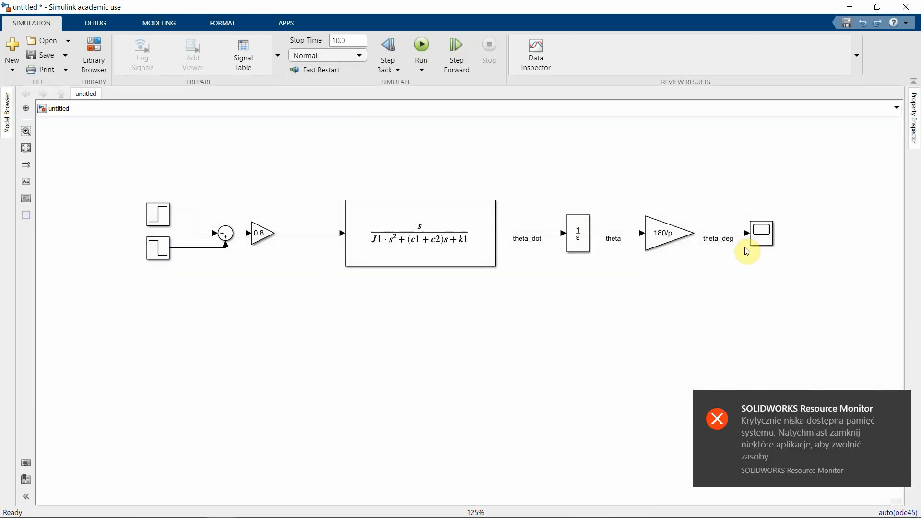
double_click(760, 233)
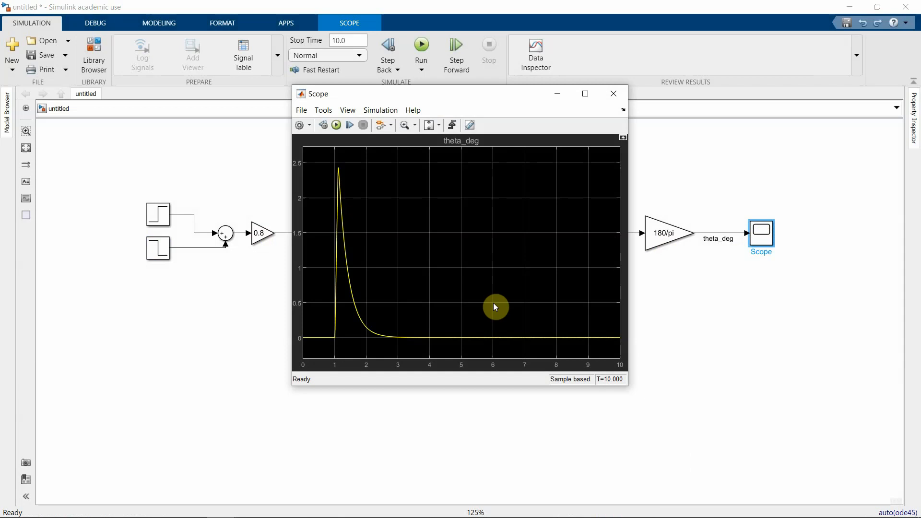
mouse_move(470, 282)
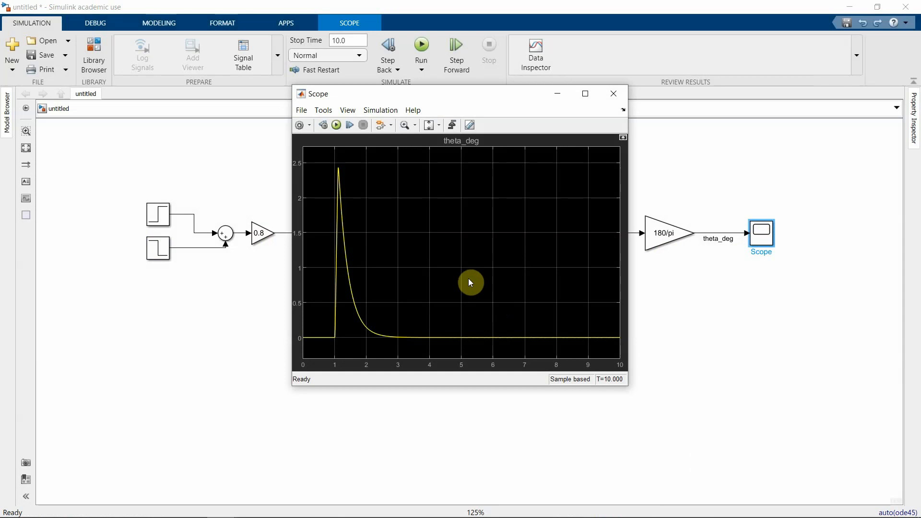
mouse_move(614, 94)
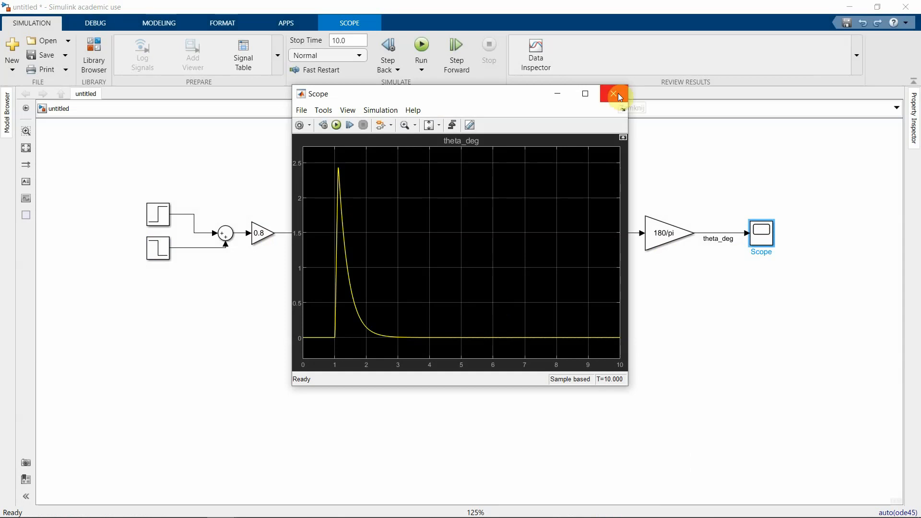